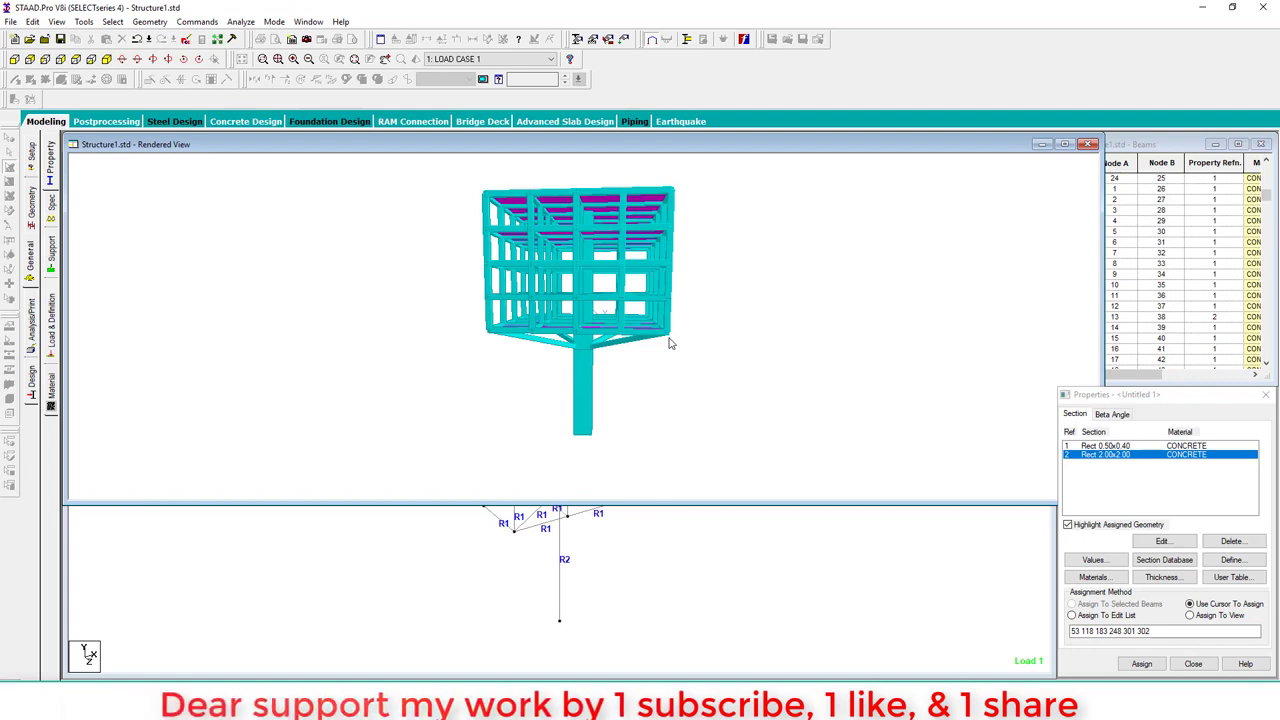
{"action": "mouse_move", "coordinate": [652, 338]}
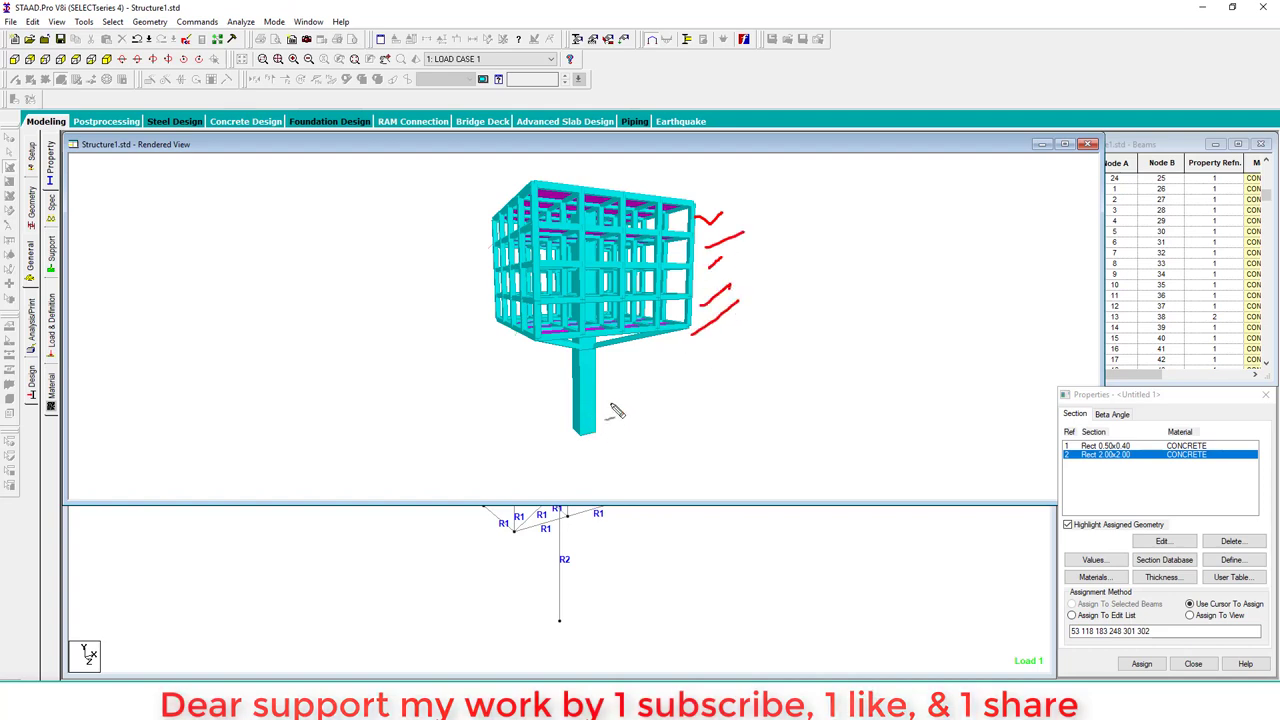
Step: Rotate the finished rendered frame model to review it before starting a new space structure
{"action": "left_click_drag", "start_coordinate": [560, 420], "coordinate": [690, 420]}
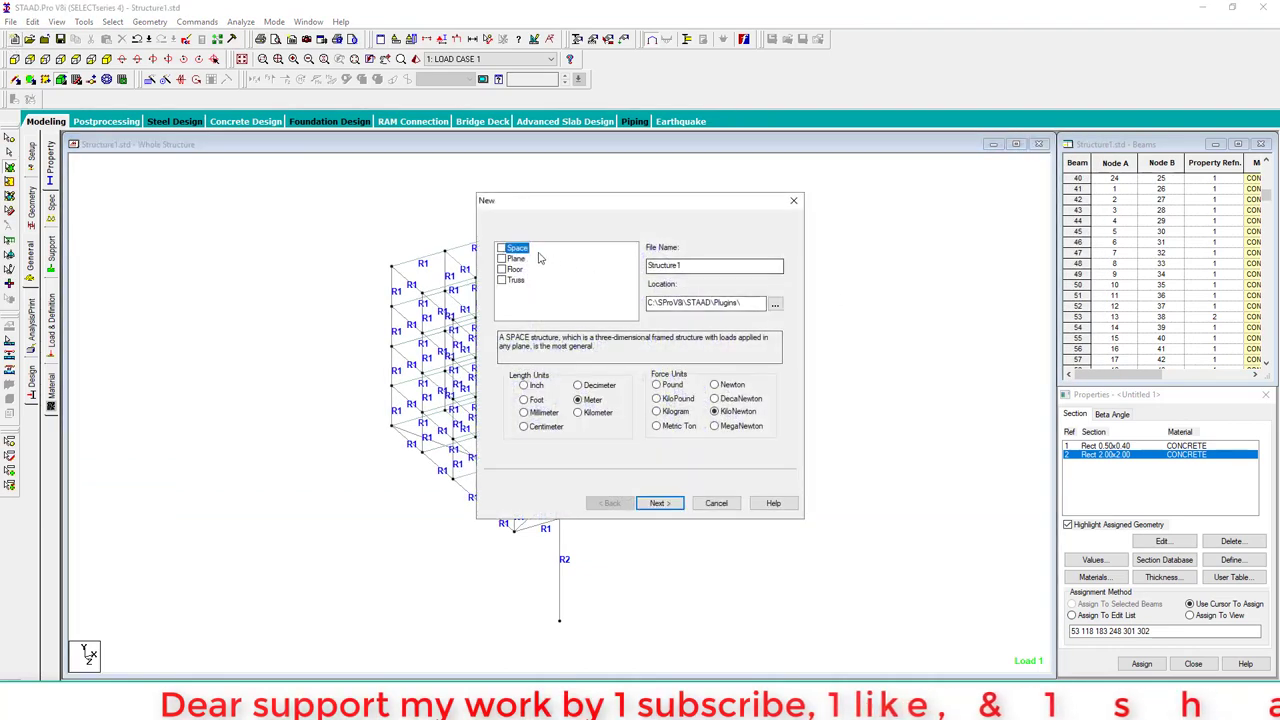
Step: Repeat the first beam 4 steps of 4 m along X, then 4 steps of 4 m along Z, forming a 16 m square grid
{"action": "left_click", "coordinate": [660, 502]}
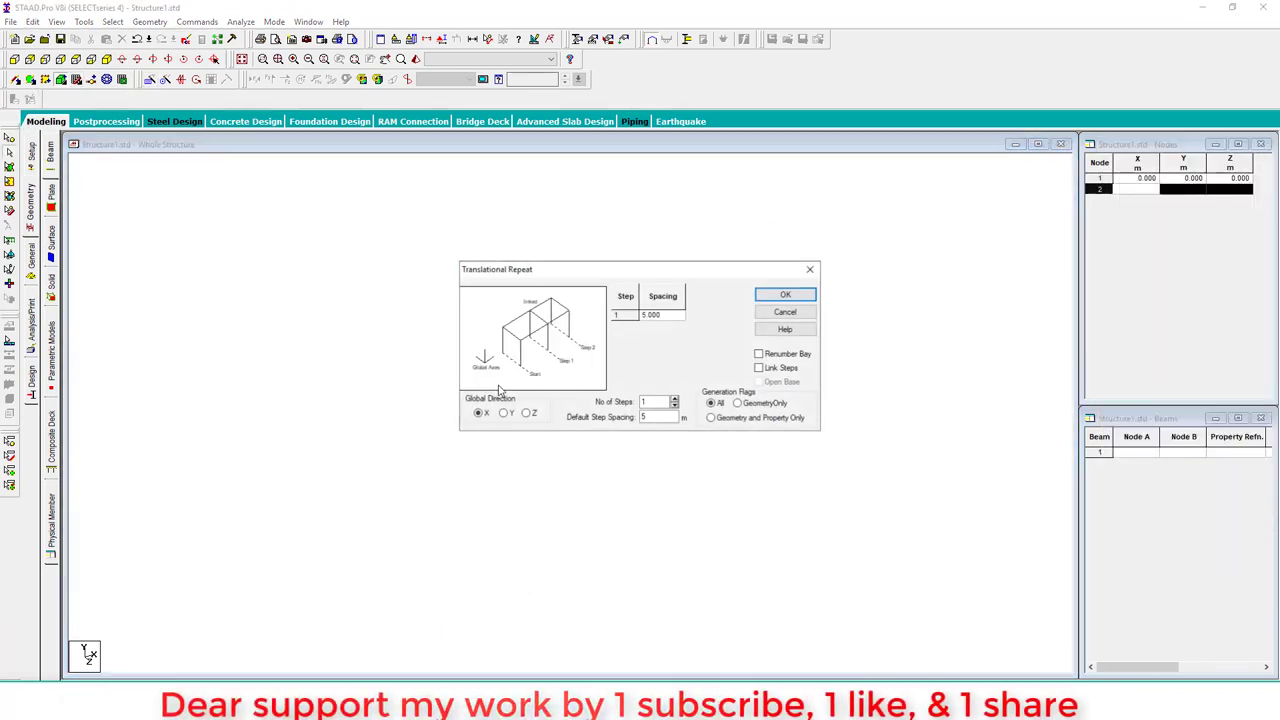
{"action": "left_click", "coordinate": [784, 312]}
{"action": "type", "text": "4"}
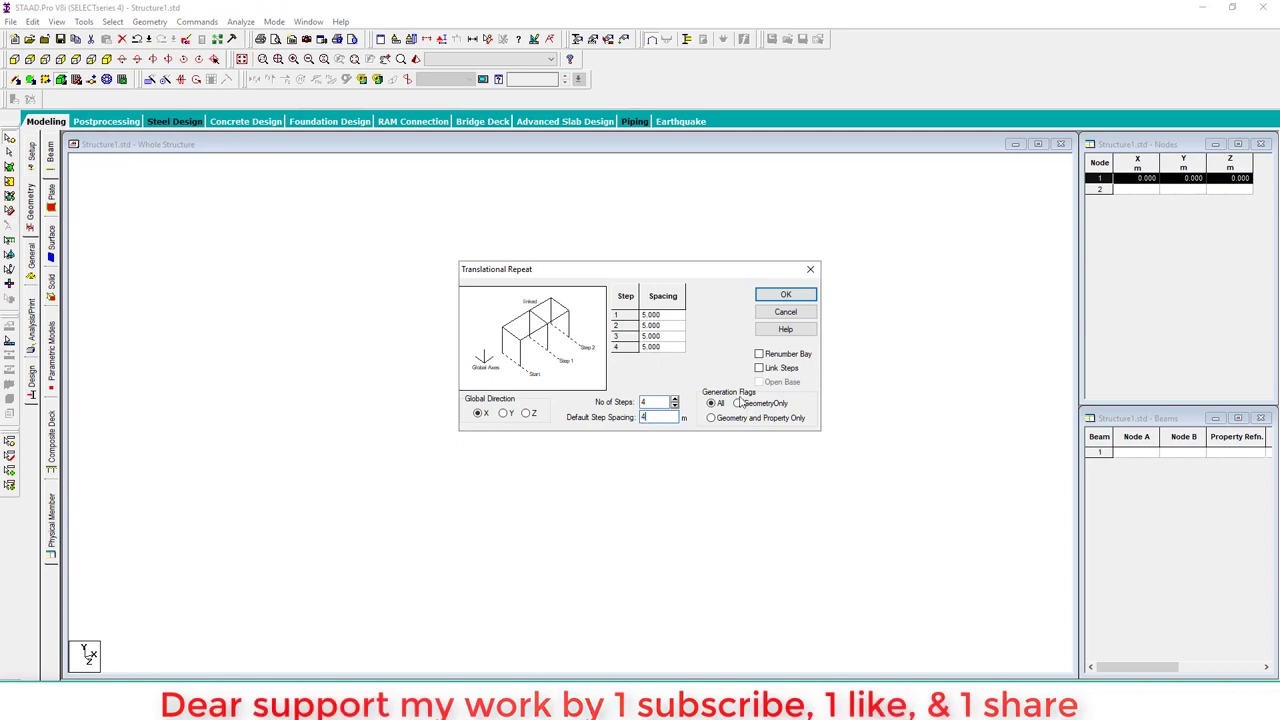
{"action": "left_click", "coordinate": [786, 294]}
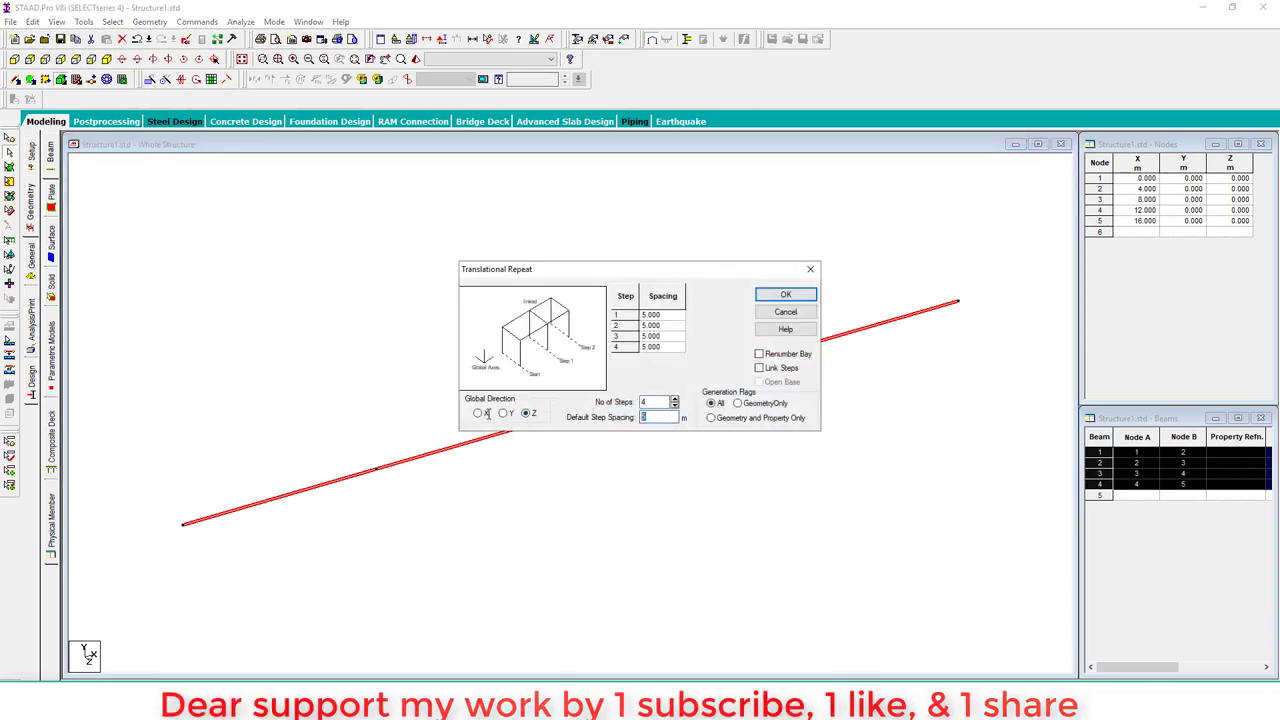
{"action": "left_click", "coordinate": [784, 294]}
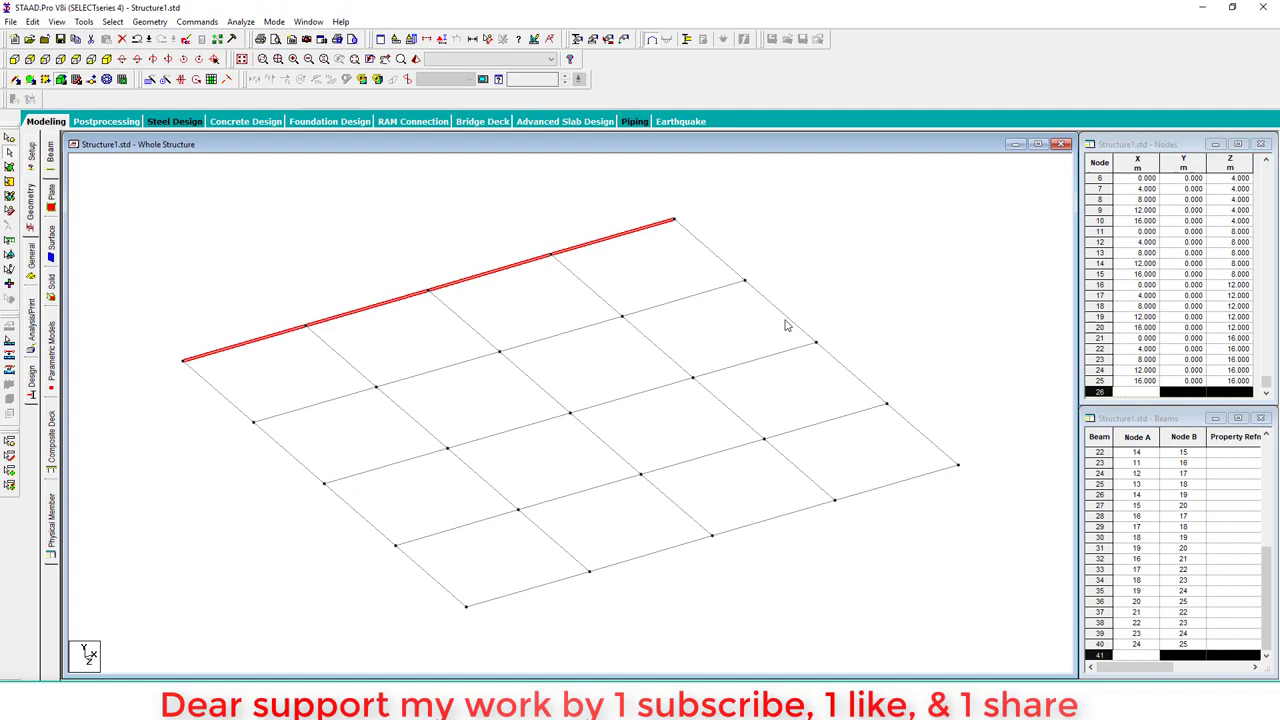
{"action": "mouse_move", "coordinate": [374, 570]}
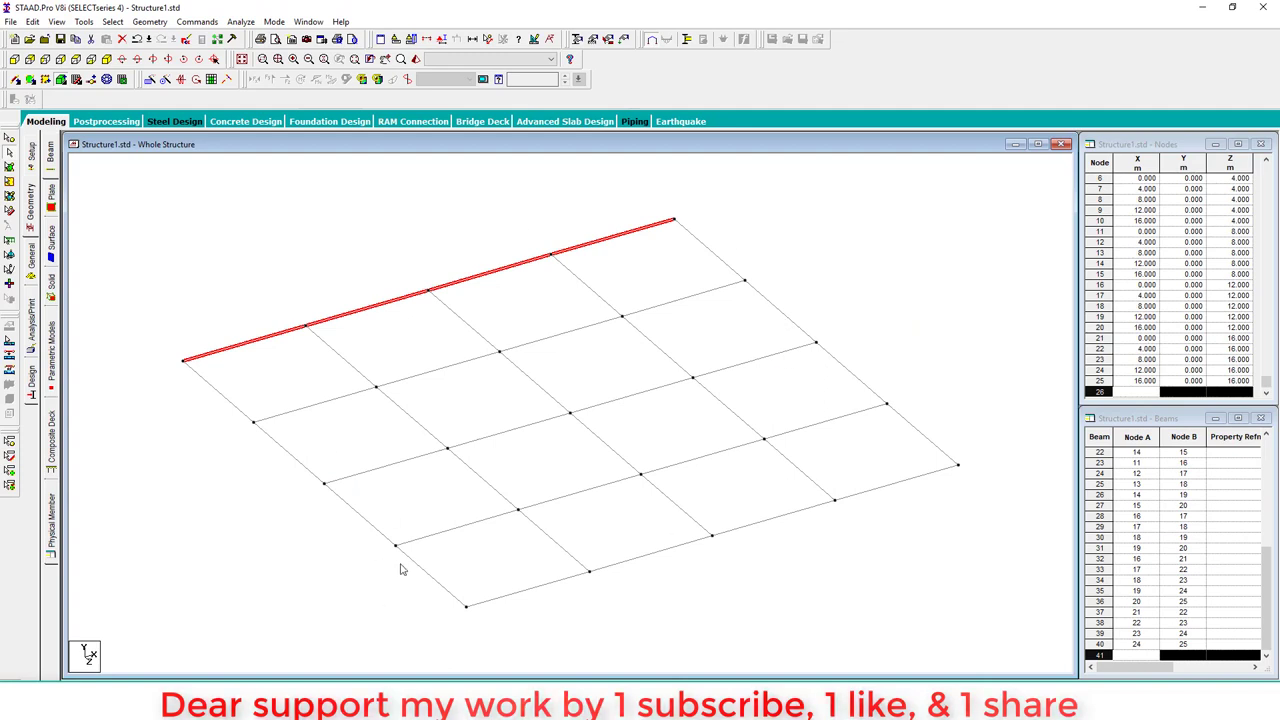
{"action": "mouse_move", "coordinate": [574, 422]}
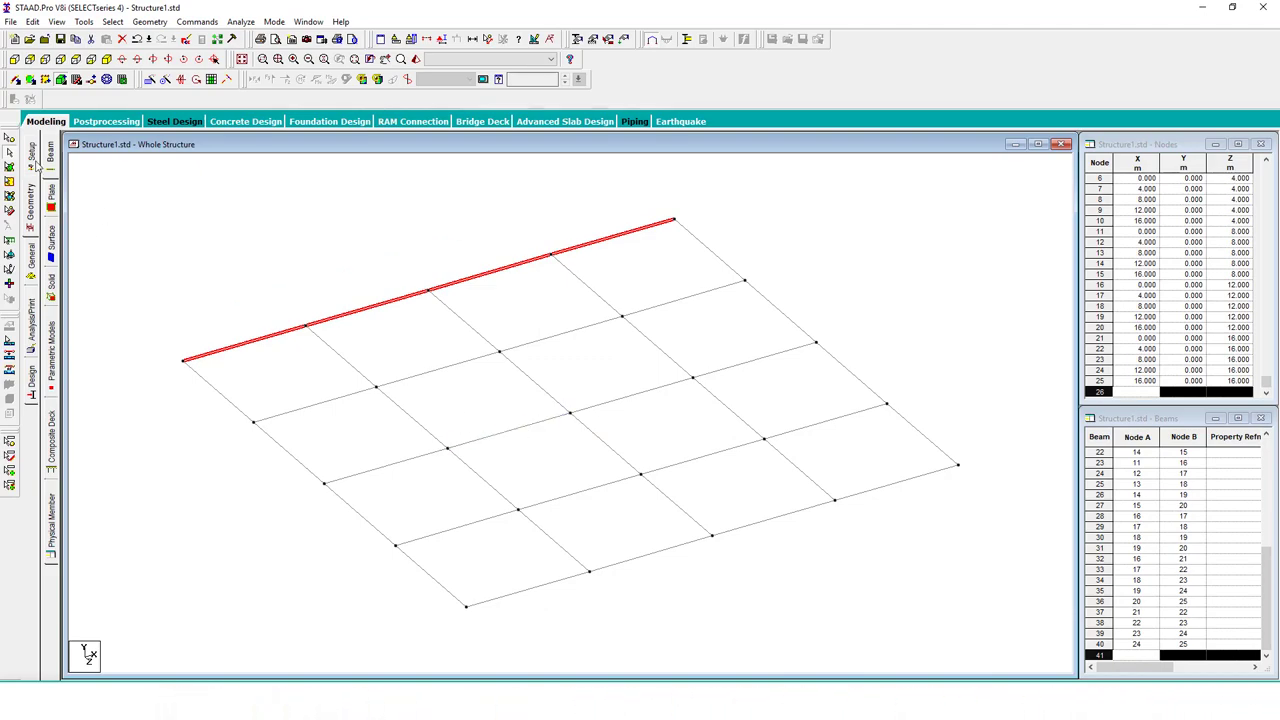
{"action": "mouse_move", "coordinate": [218, 248]}
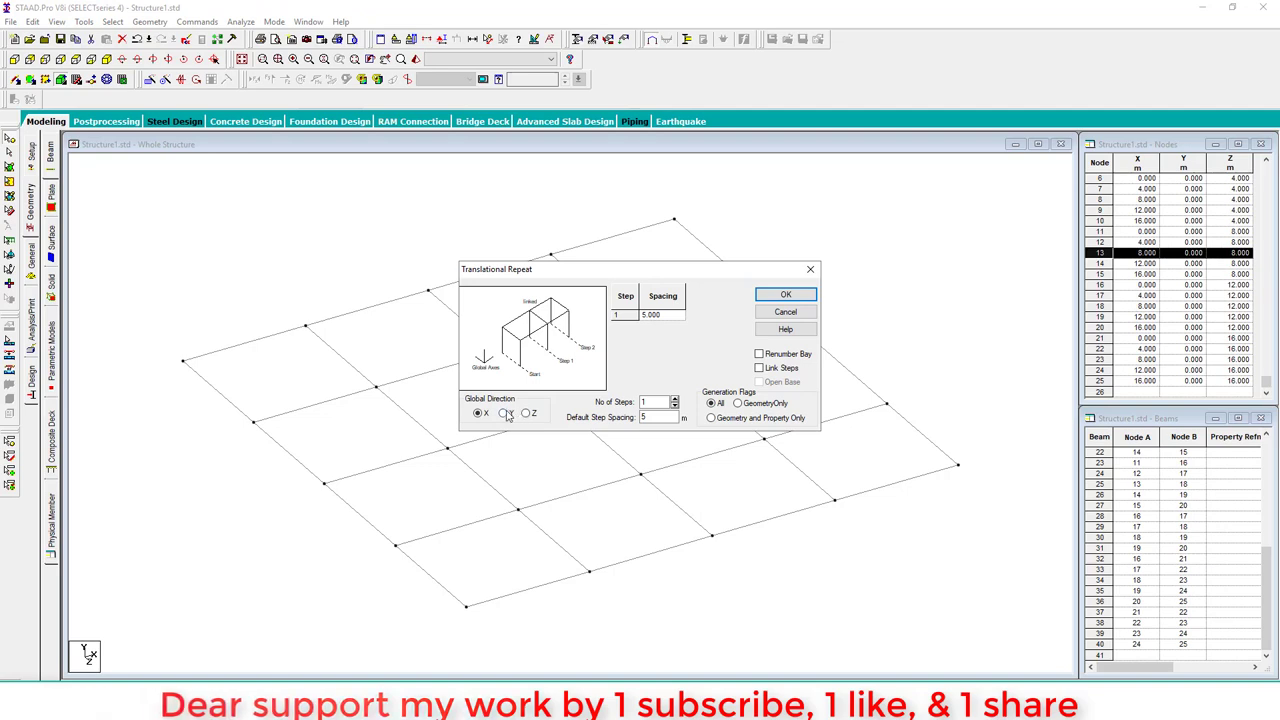
Step: Repeat the centre node along Y in 2 steps at -8 and -16 m to form the central column
{"action": "left_click", "coordinate": [500, 412]}
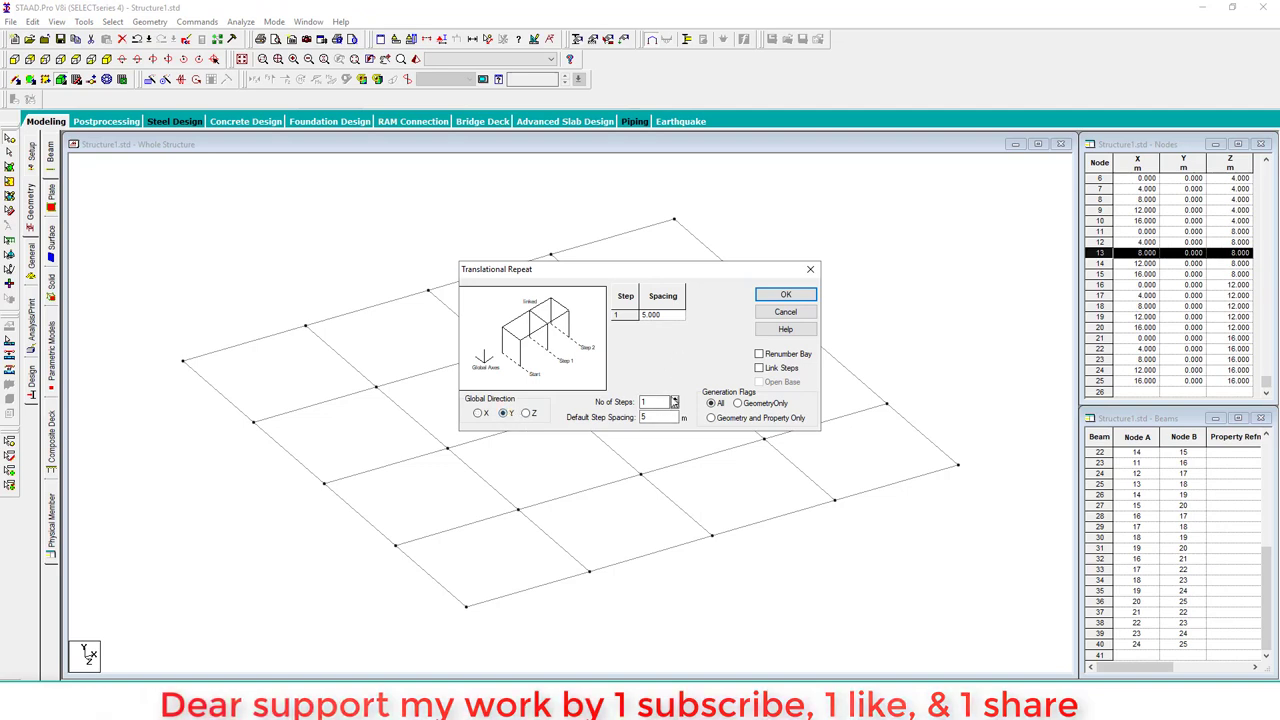
{"action": "left_click", "coordinate": [674, 398]}
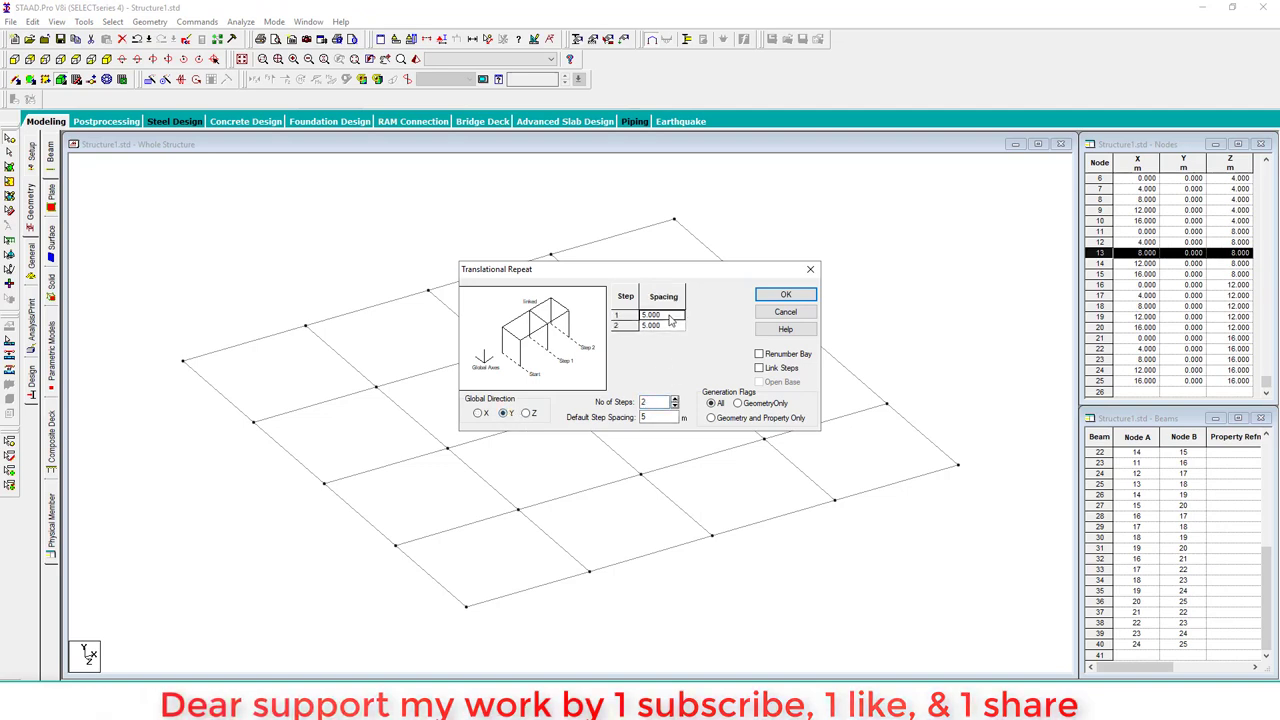
{"action": "left_click", "coordinate": [656, 314]}
{"action": "type", "text": "-5"}
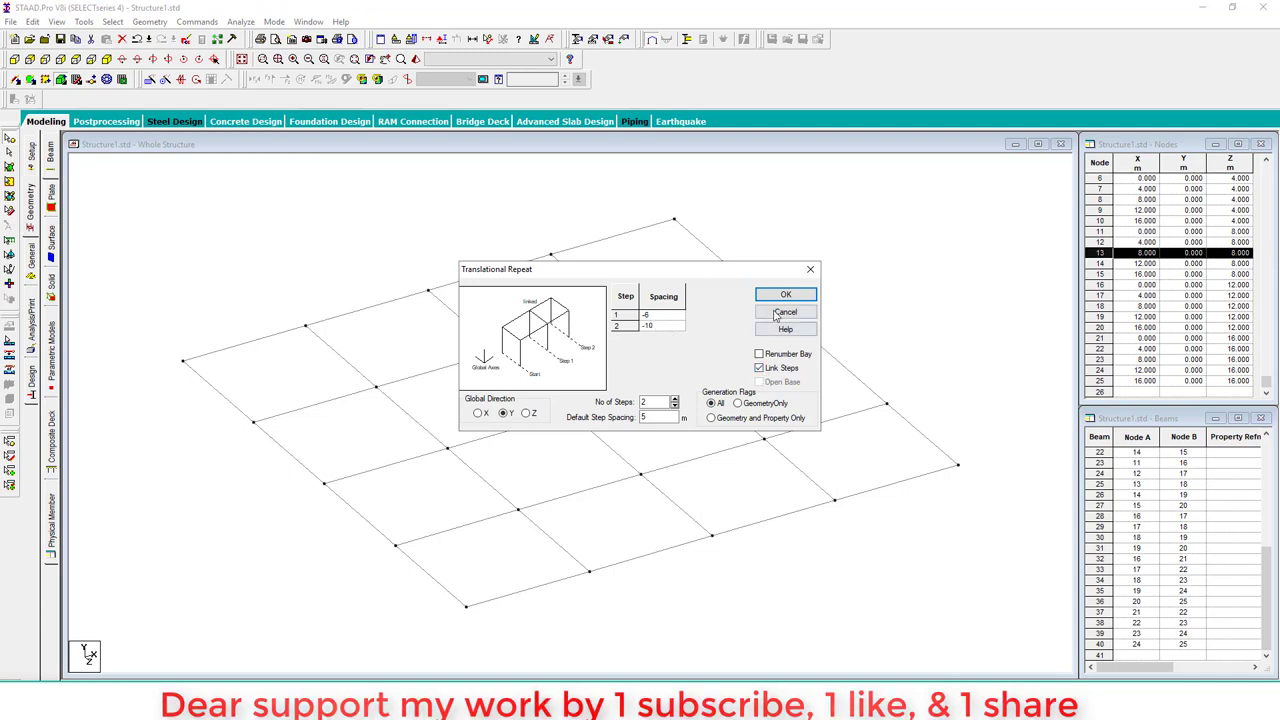
{"action": "left_click", "coordinate": [788, 294]}
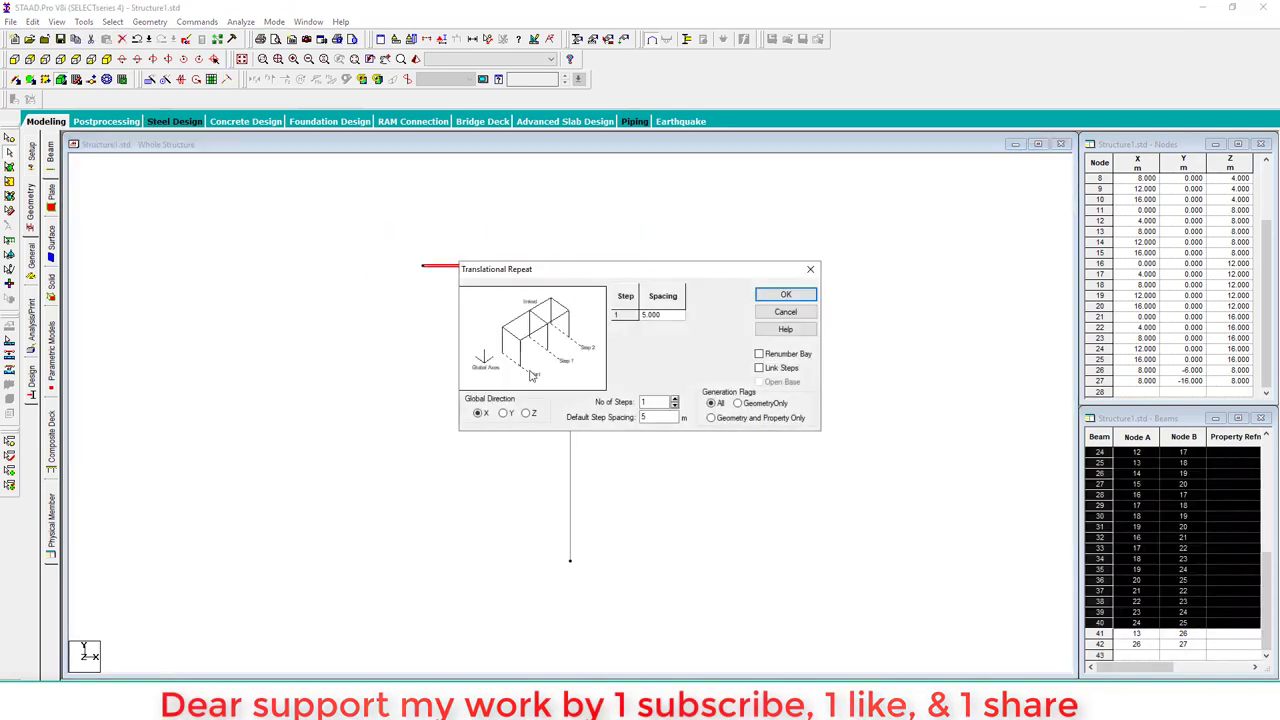
Step: Repeat the floor grid along Y in 4 steps of 4 m to create four storeys
{"action": "left_click", "coordinate": [500, 412]}
{"action": "type", "text": "4"}
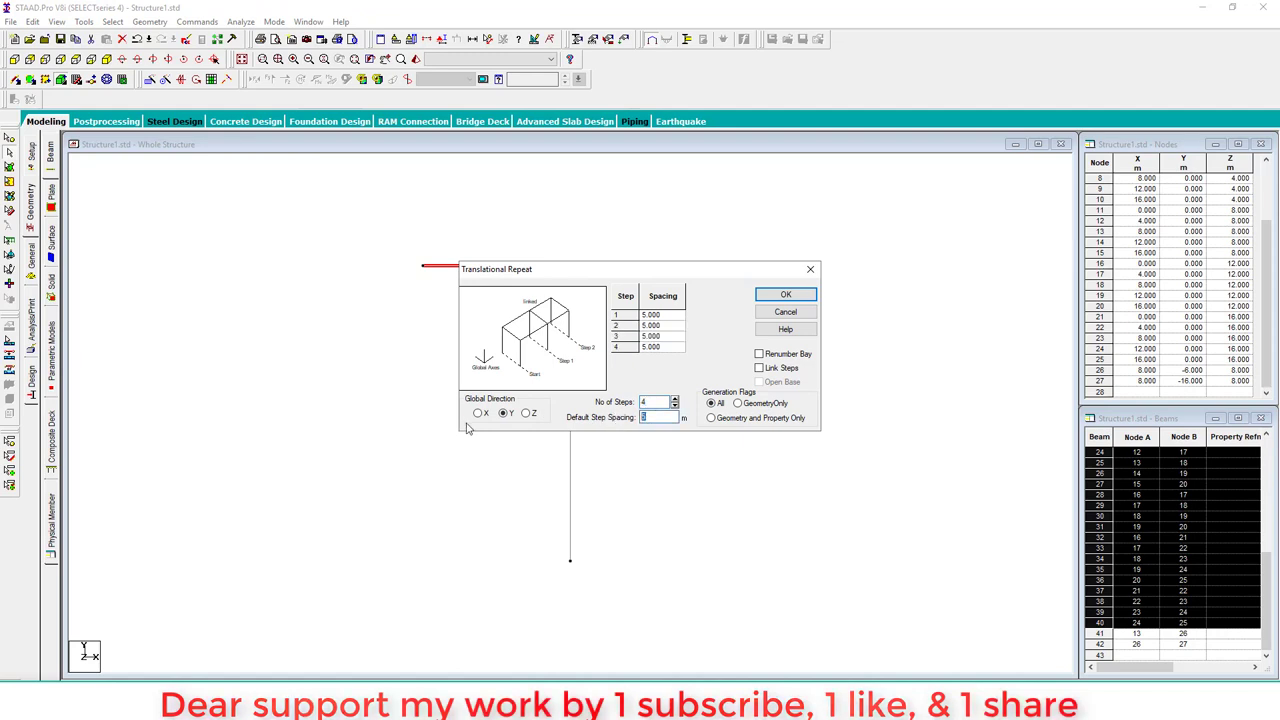
{"action": "left_click", "coordinate": [784, 294]}
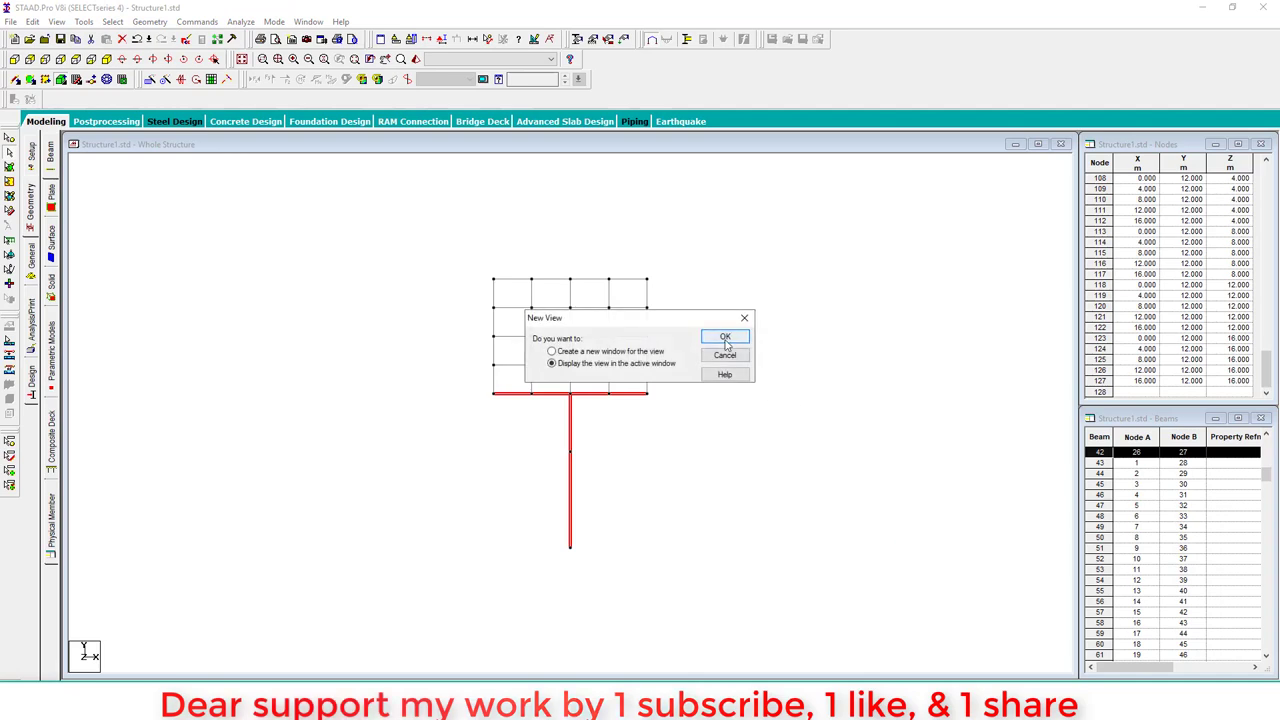
Step: Display only the selected lowest floor and central column in the active window
{"action": "left_click", "coordinate": [726, 336]}
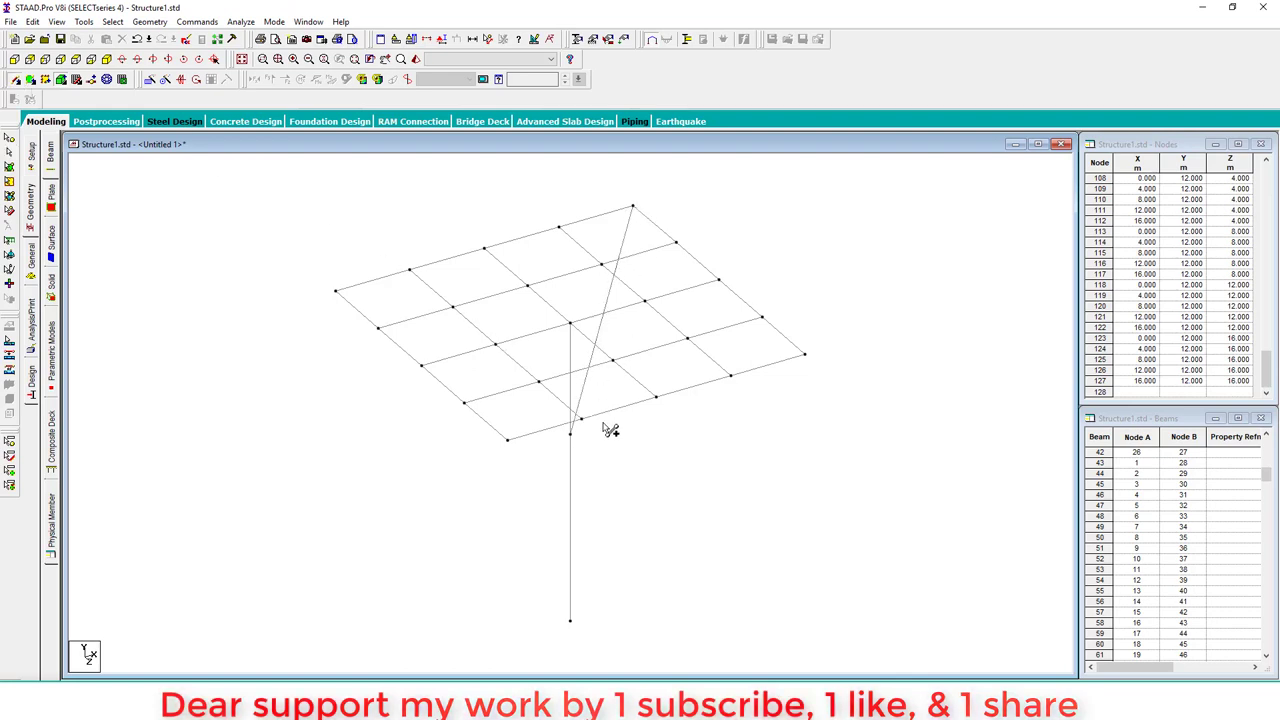
{"action": "mouse_move", "coordinate": [524, 444]}
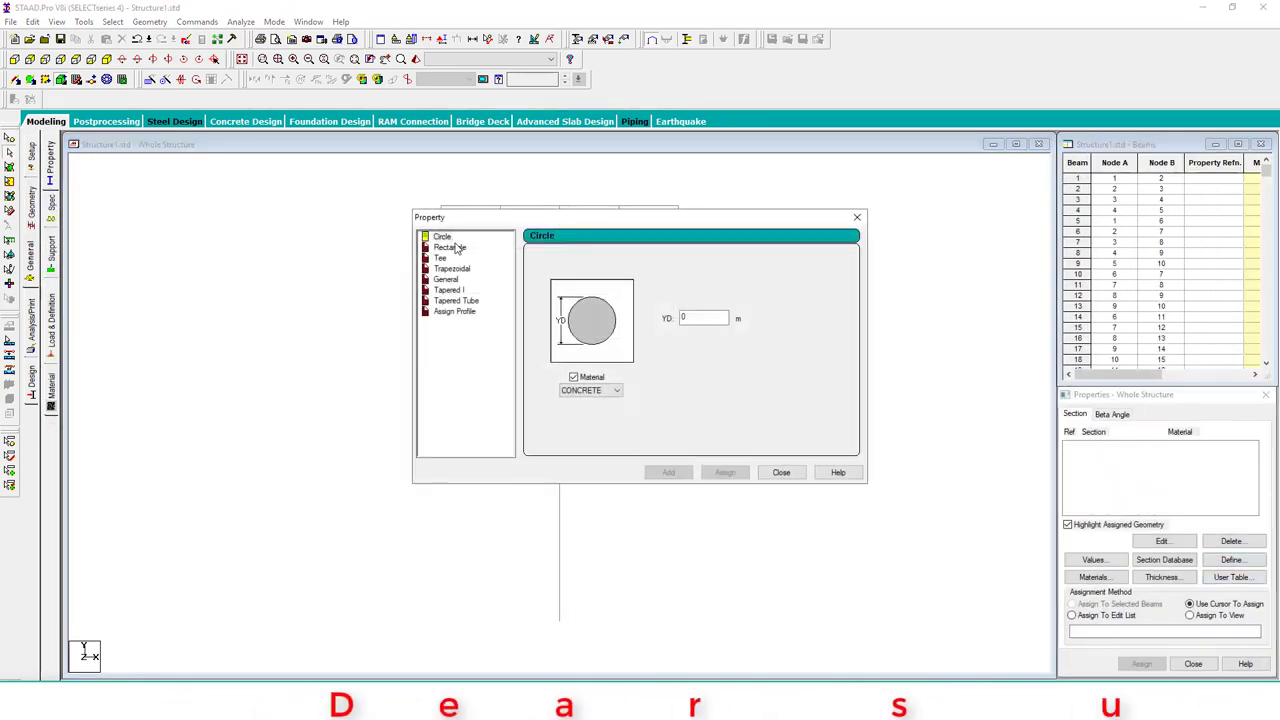
Step: Define rectangular concrete sections 0.50×0.40 m and 2.00×2.00 m
{"action": "left_click", "coordinate": [448, 248]}
{"action": "type", "text": "0.5"}
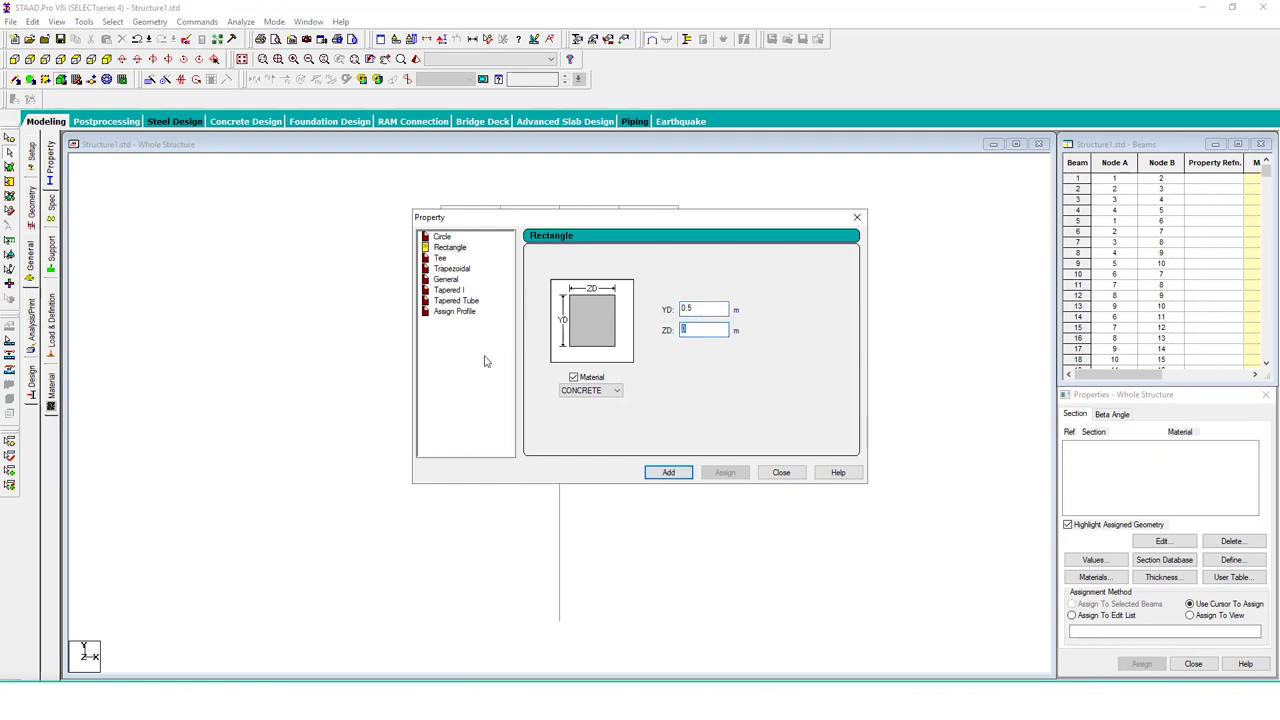
{"action": "left_click", "coordinate": [668, 472]}
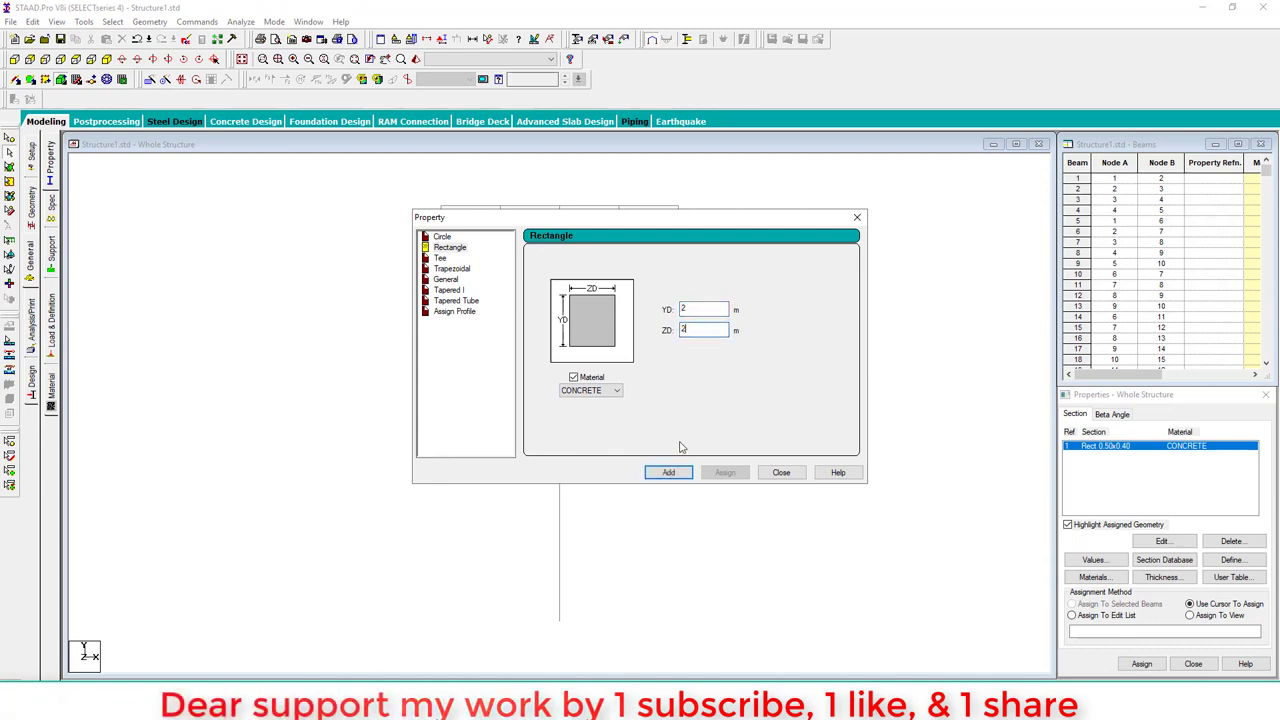
{"action": "left_click", "coordinate": [668, 472]}
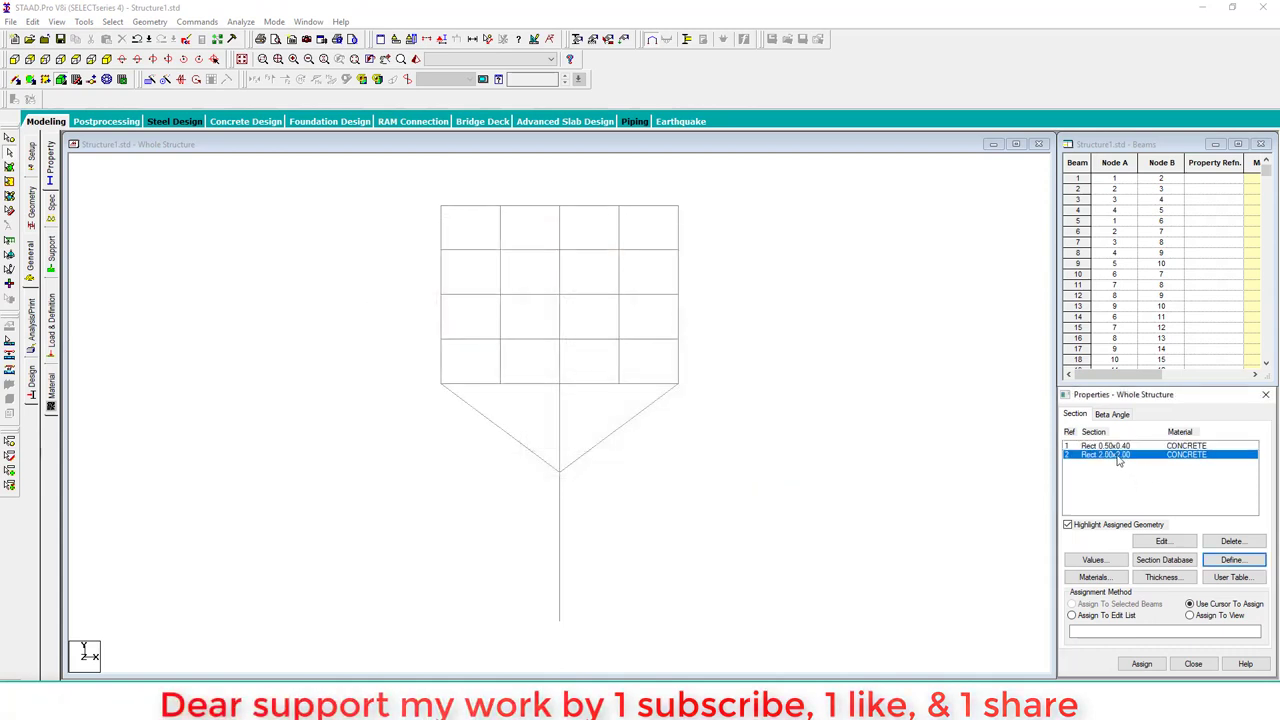
Step: Assign Rect 0.50x0.40 to the whole view and Rect 2.00x2.00 to the selected central column
{"action": "left_click", "coordinate": [1124, 442]}
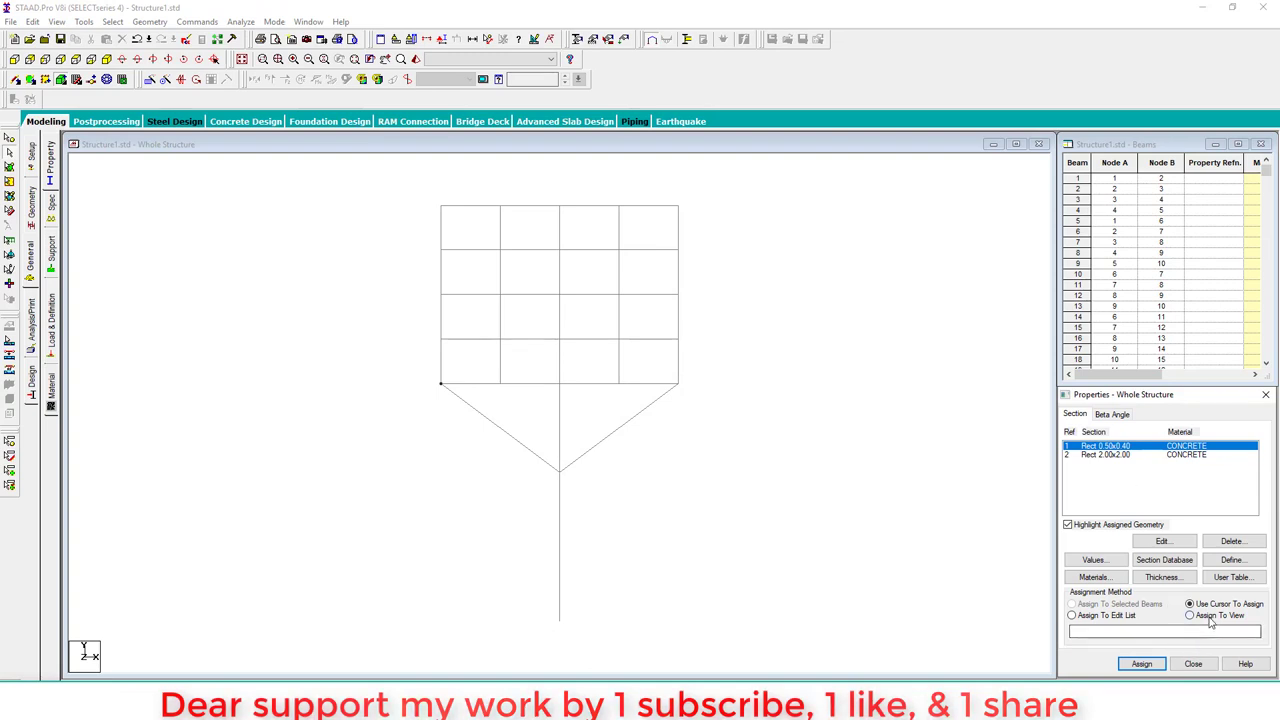
{"action": "left_click", "coordinate": [1144, 664]}
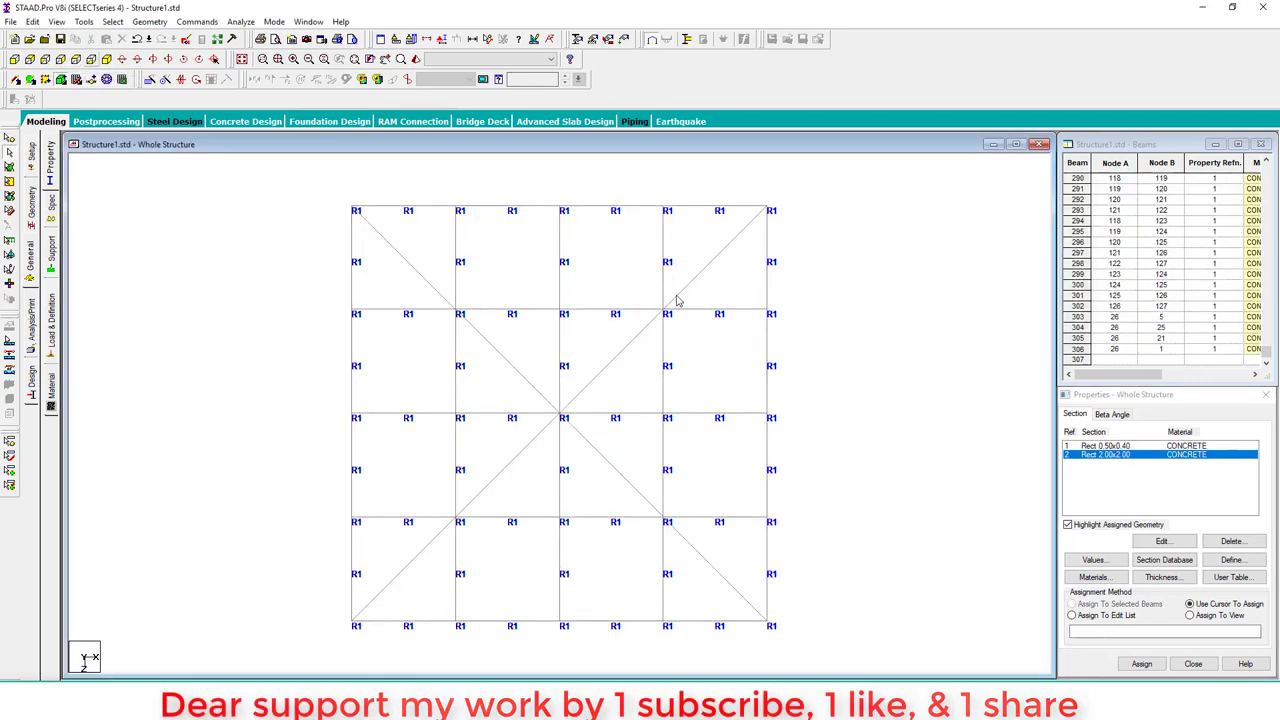
{"action": "mouse_move", "coordinate": [562, 422]}
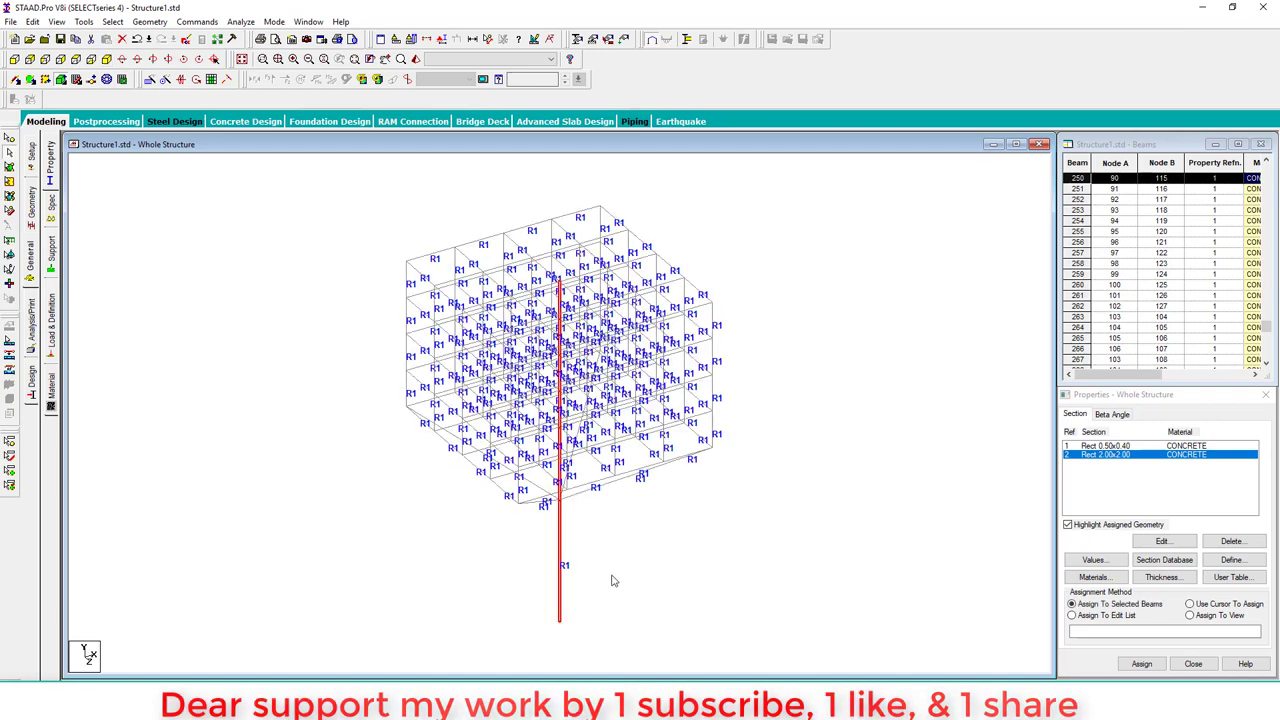
{"action": "left_click", "coordinate": [1140, 662]}
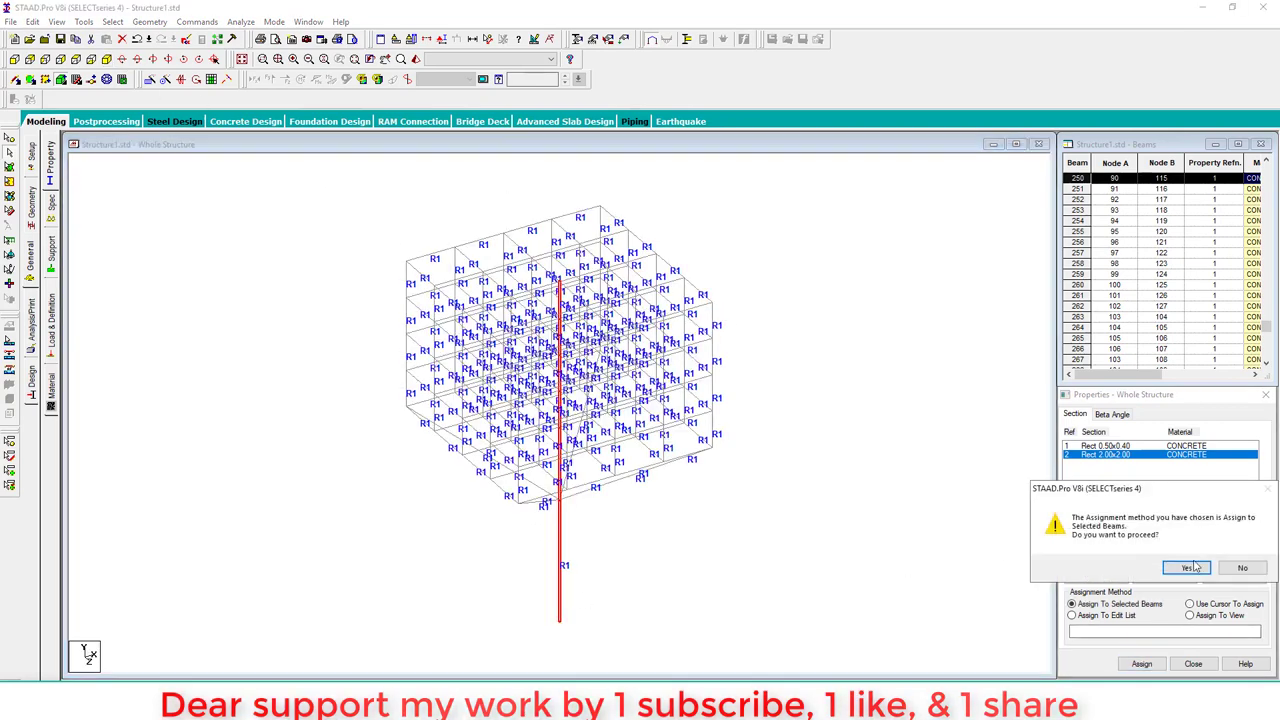
{"action": "left_click", "coordinate": [1192, 568]}
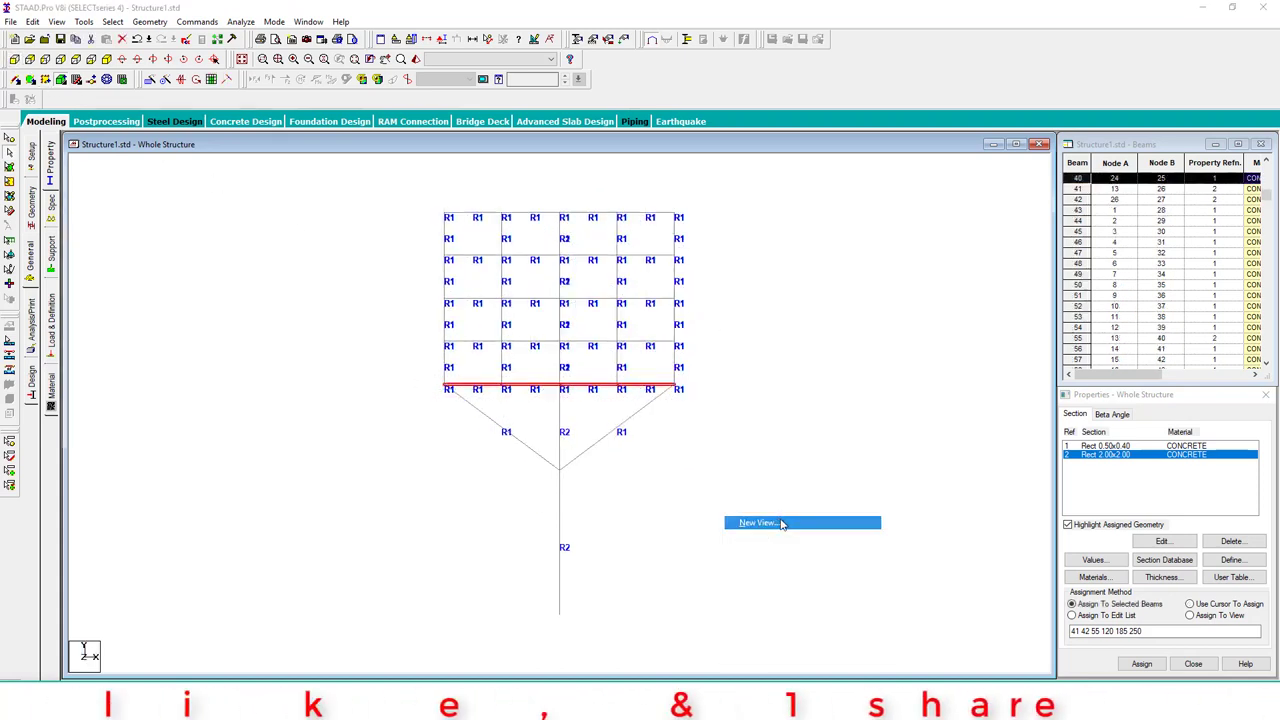
Step: Show the selected top floor beams in their own view and select its grid members
{"action": "left_click", "coordinate": [744, 522]}
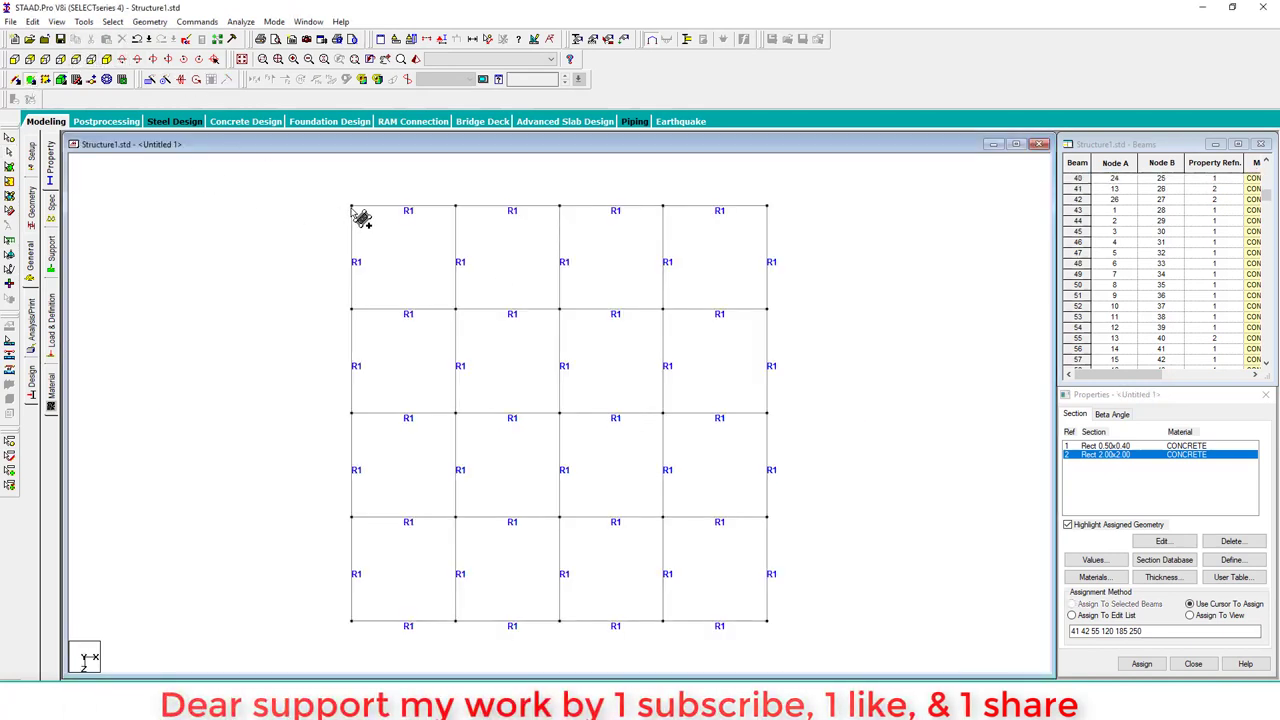
{"action": "left_click_drag", "start_coordinate": [352, 208], "coordinate": [460, 314]}
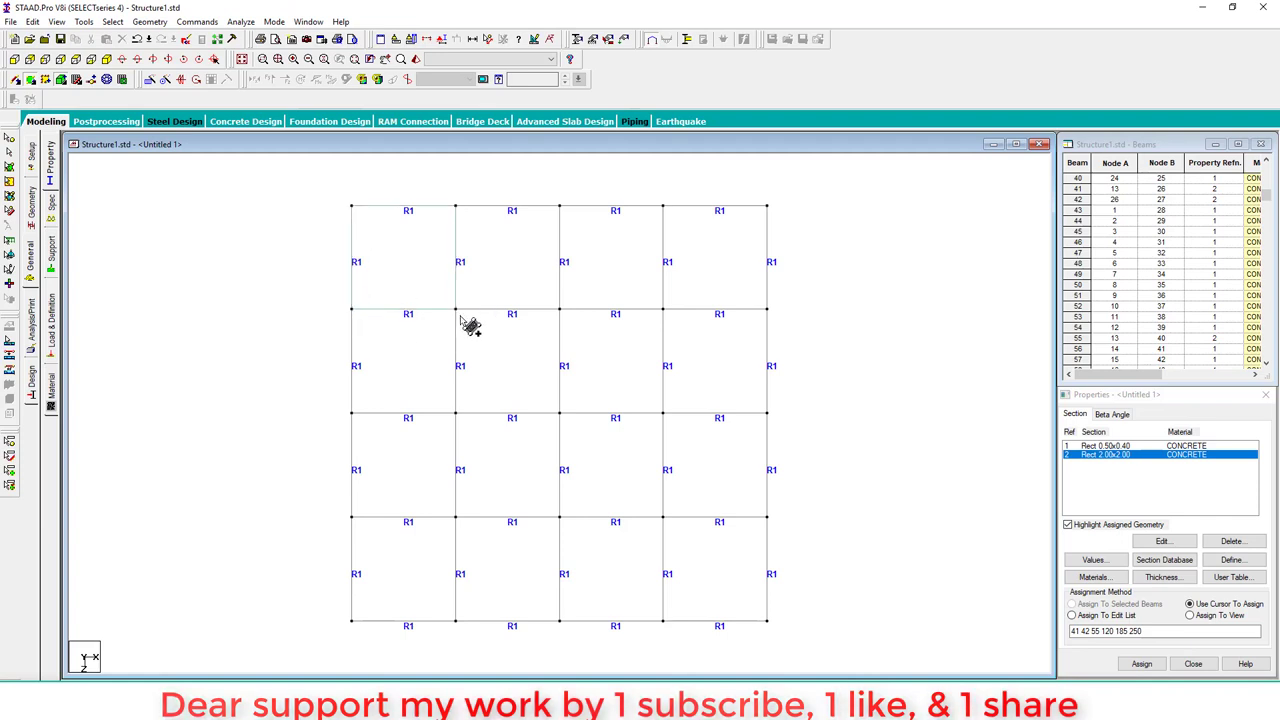
{"action": "left_click", "coordinate": [428, 262]}
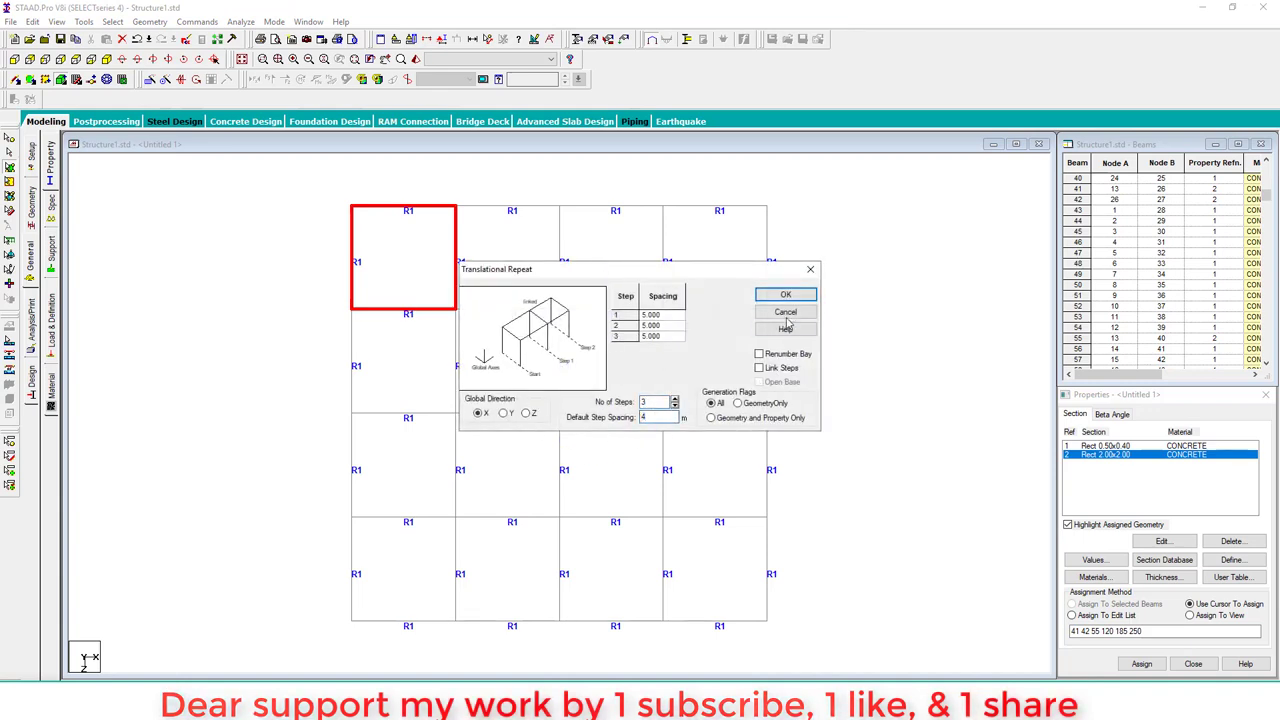
Step: Repeat the floor grid along Y in 4 steps to complete the stacked frame
{"action": "left_click", "coordinate": [784, 312]}
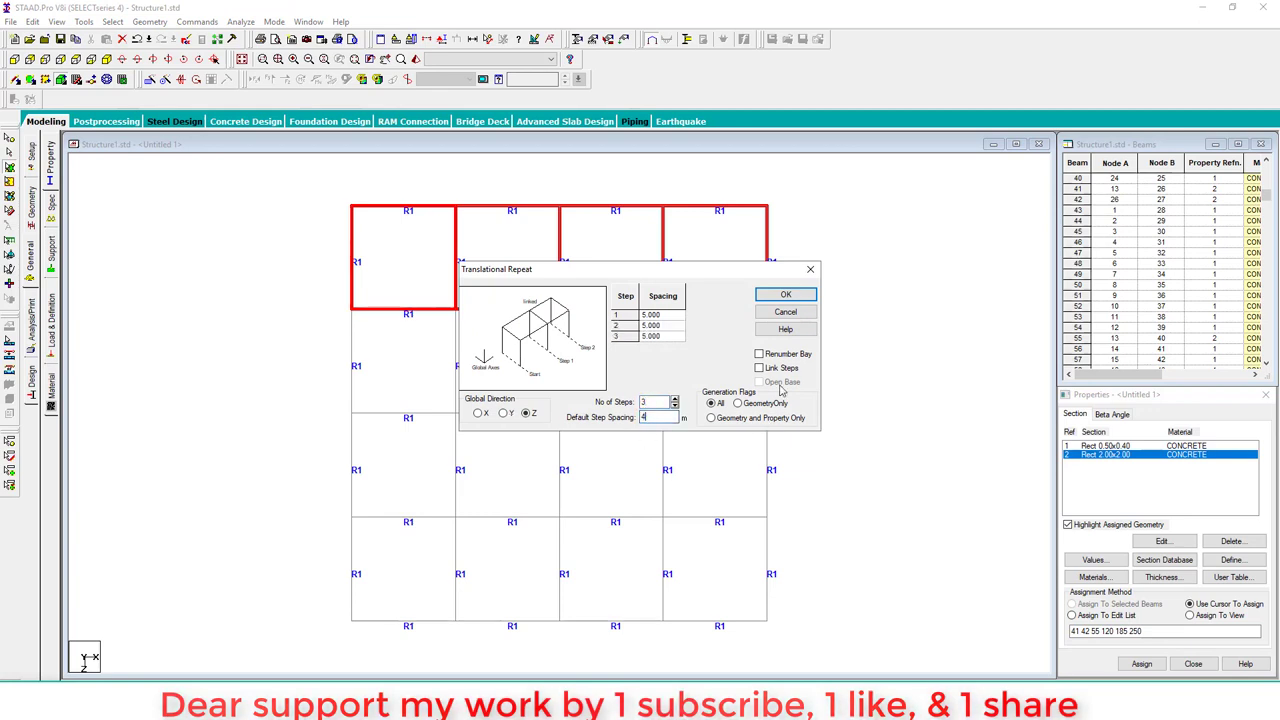
{"action": "left_click", "coordinate": [784, 294]}
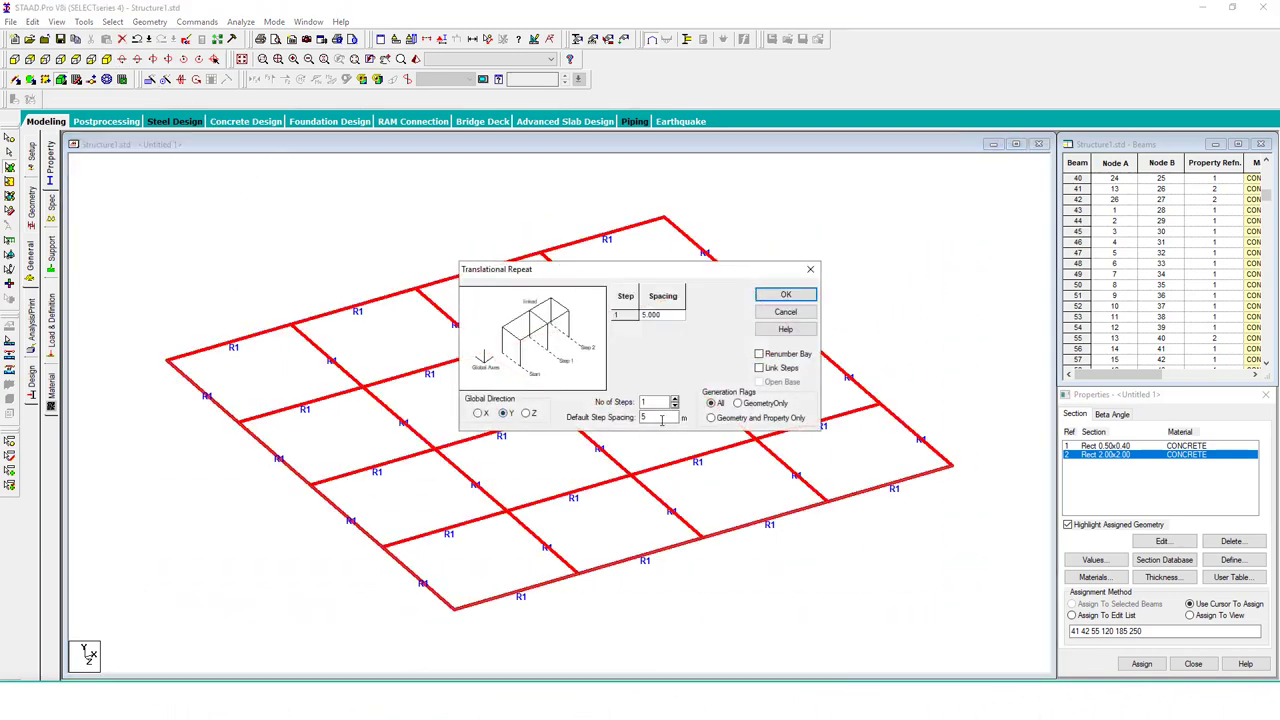
{"action": "type", "text": "4"}
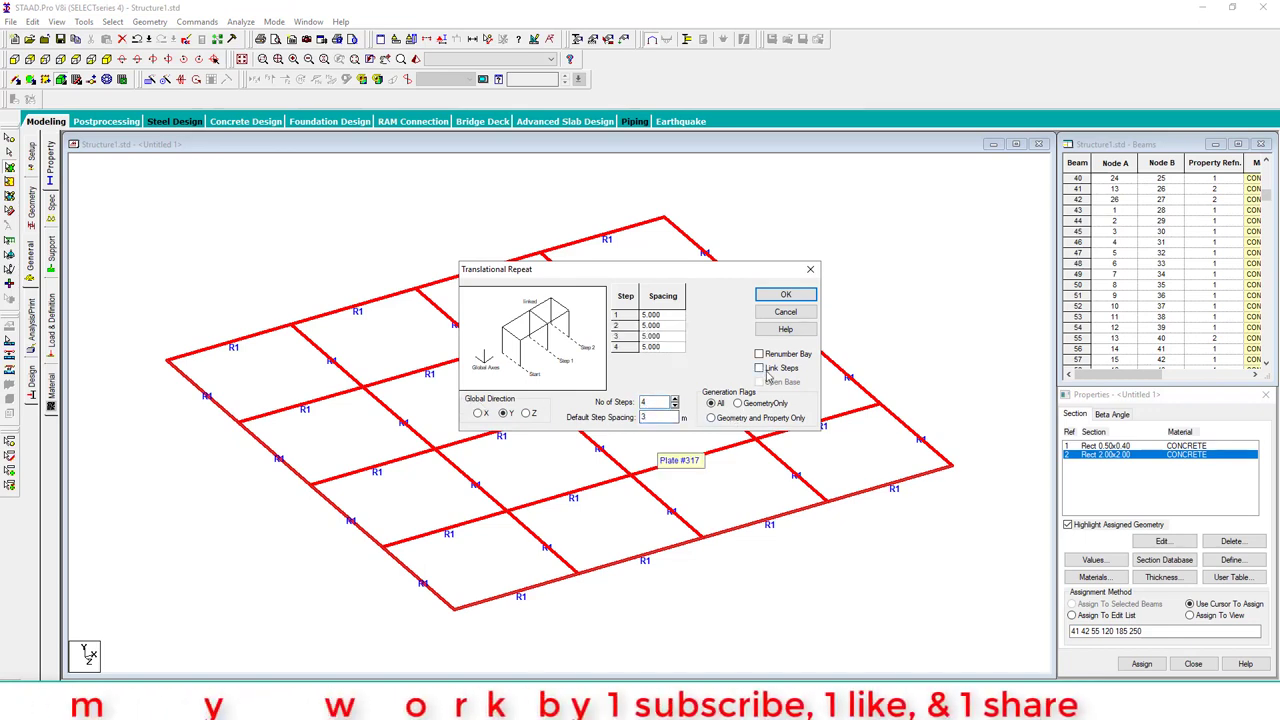
{"action": "left_click", "coordinate": [784, 294]}
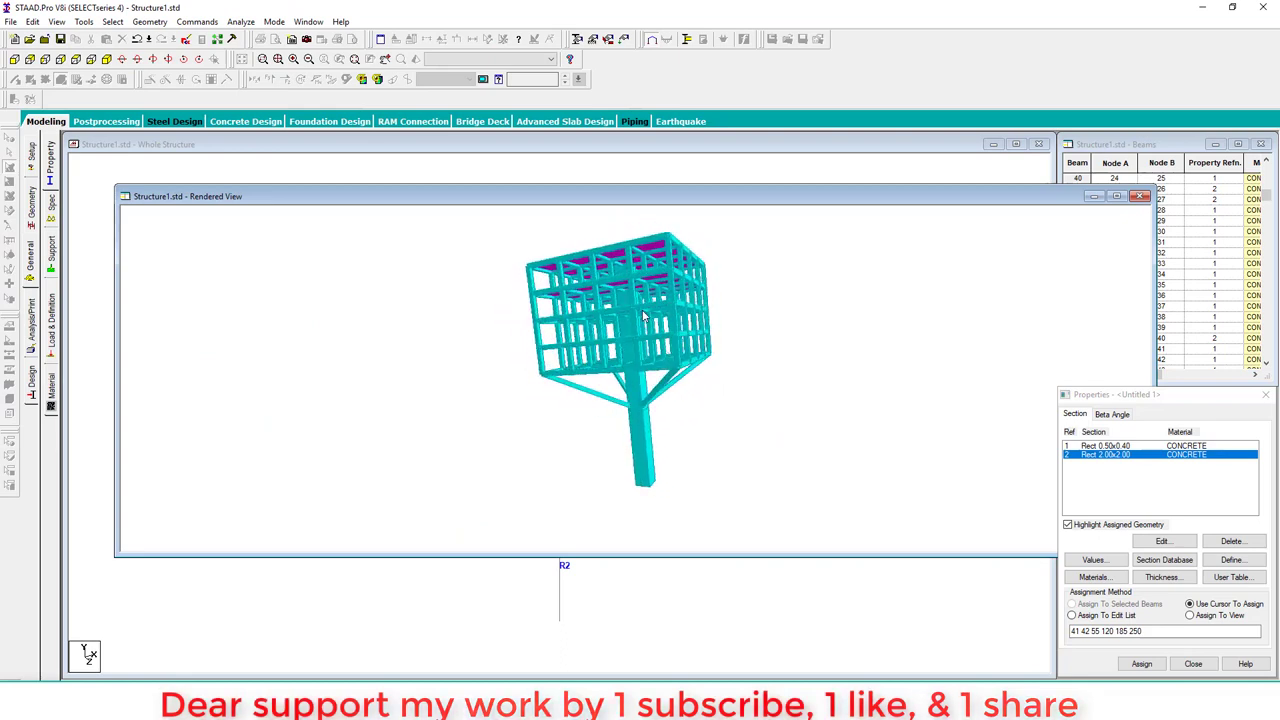
{"action": "mouse_move", "coordinate": [658, 328]}
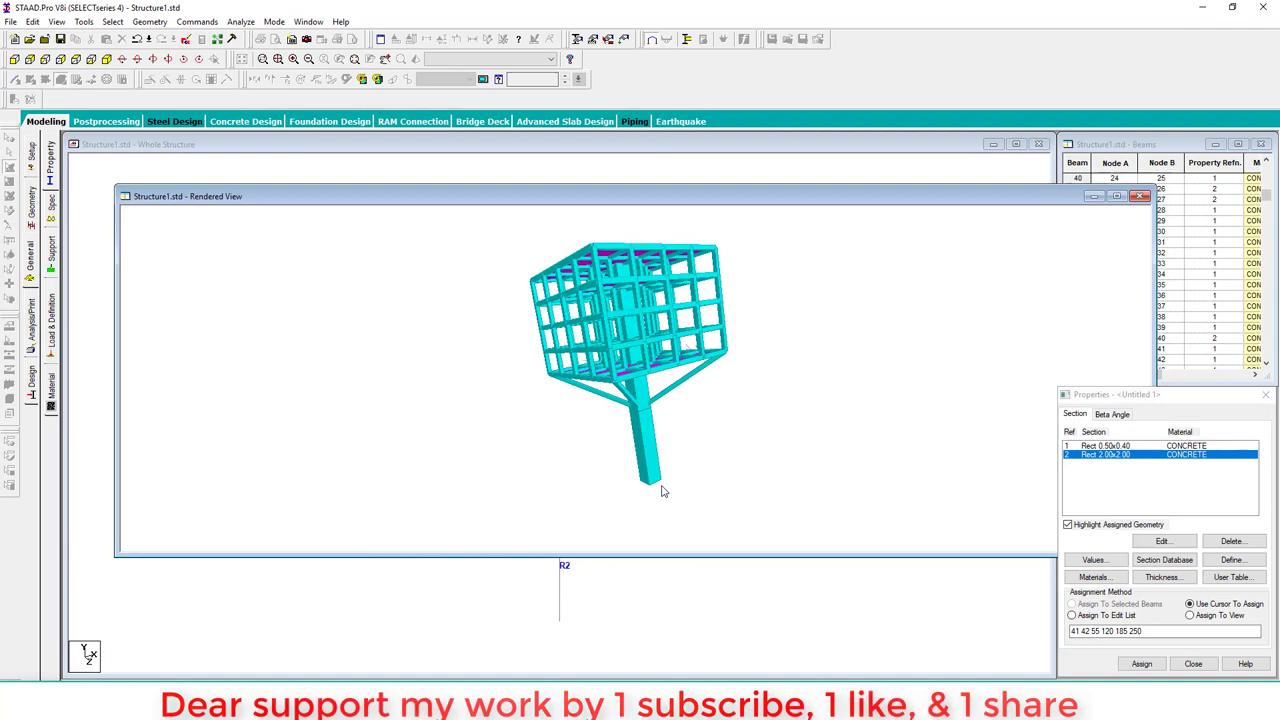
Step: Orbit the rendered frame to inspect the slab plates and floor levels on the column
{"action": "left_click_drag", "start_coordinate": [660, 490], "coordinate": [818, 398]}
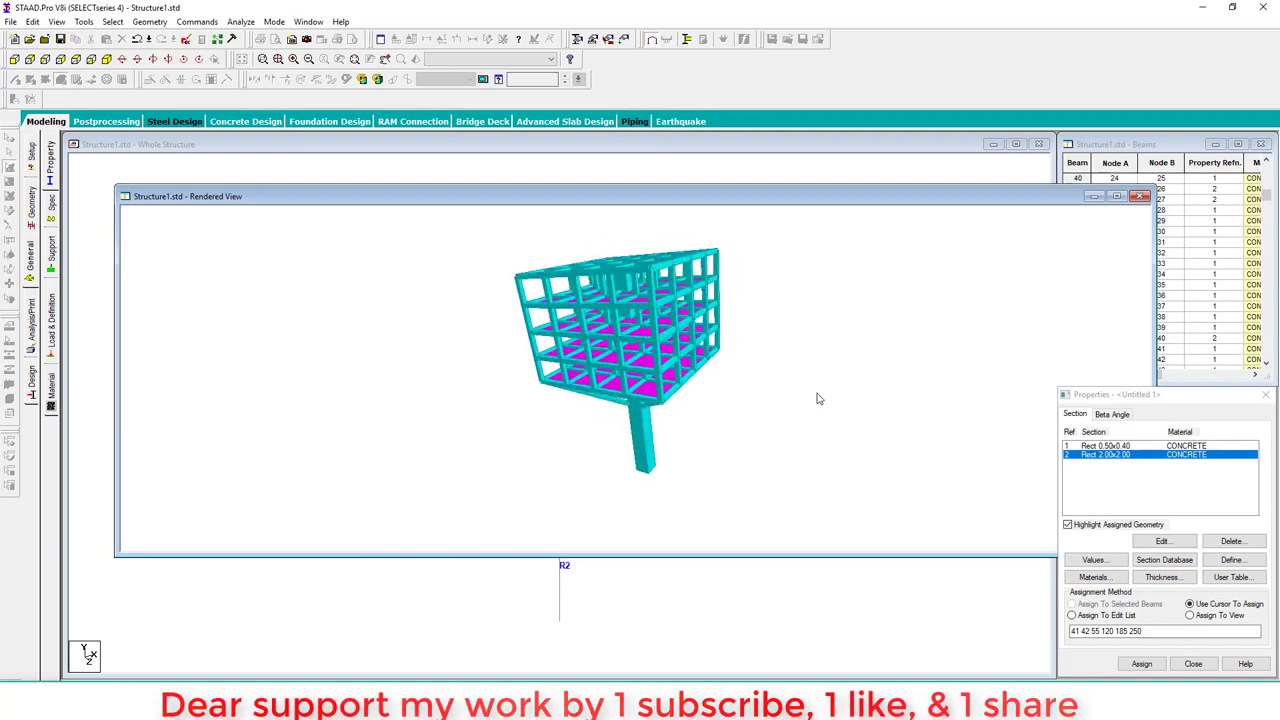